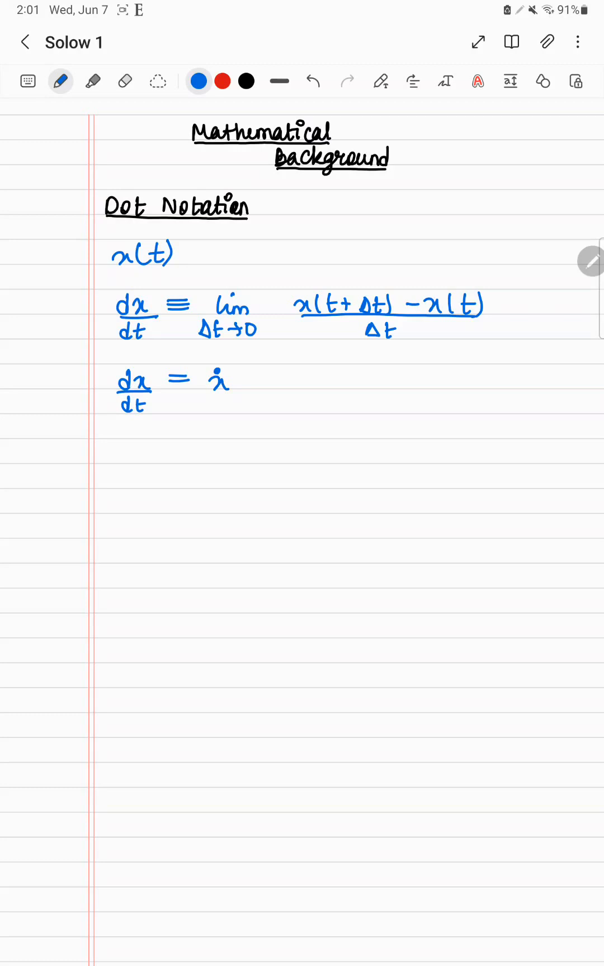
# Handwrite gx ≡ ẋ/x → growth rate in blue below dx/dt = ẋ.
pyautogui.scroll(3)
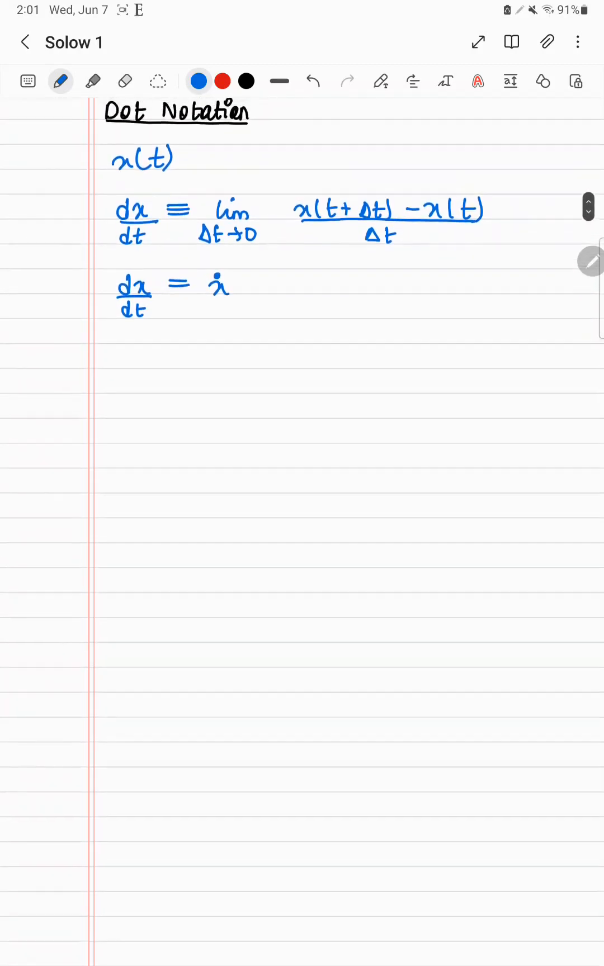
pyautogui.scroll(3)
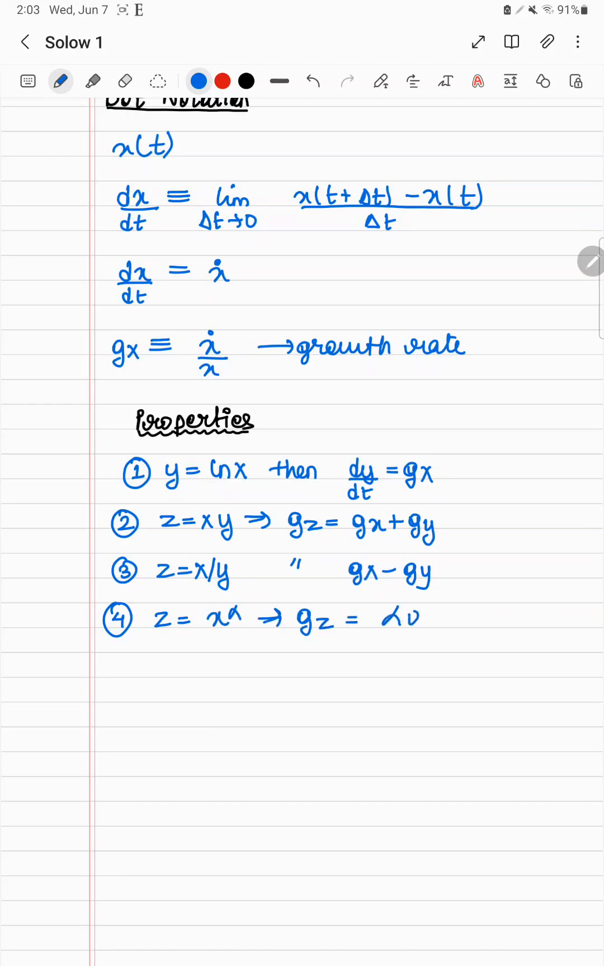
# Write circled properties 1–4: ln x gives gx, gz = gx + gy, gx − gy, and gz = α… for x^α.
pyautogui.write('gx')
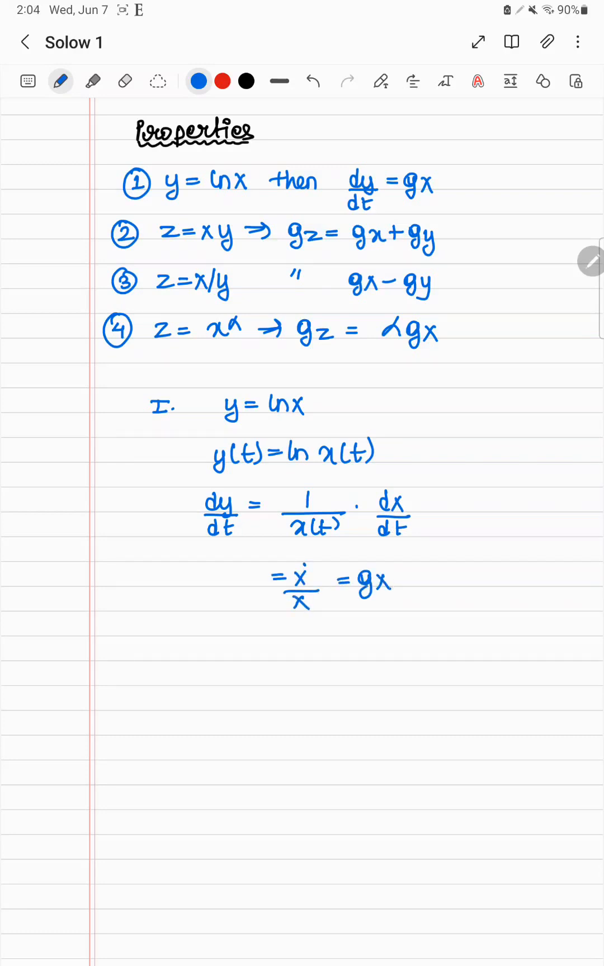
# Finish item 4 as αgx and write proof I: dy/dt = (1/x)·ẋ = ẋ/x = gx.
pyautogui.scroll(3)
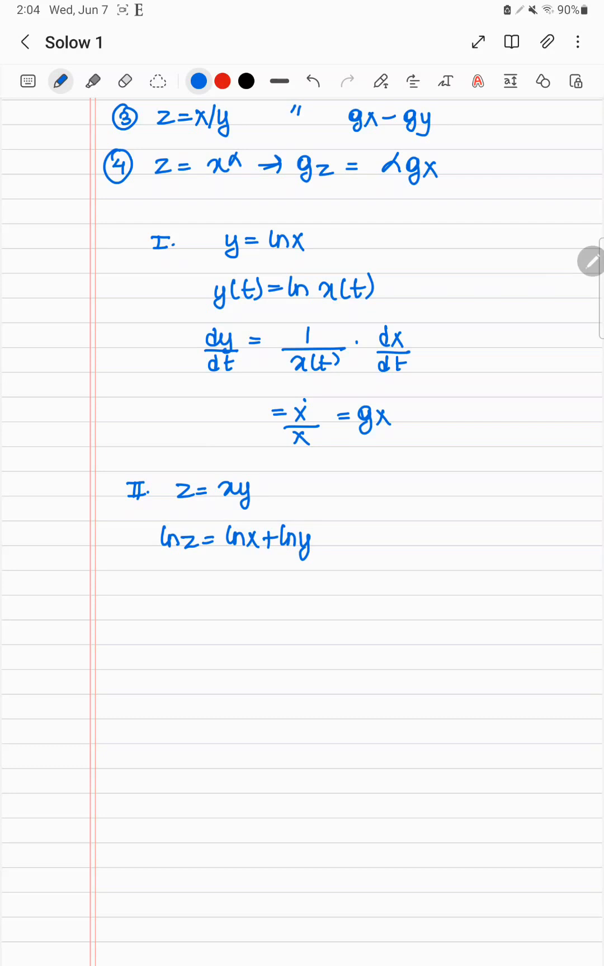
# Write proof II: ln z = ln x + ln y, 'Diff wrt t,' ż/z = ẋ/x + ẏ/y, gz = gx + gy.
pyautogui.scroll(3)
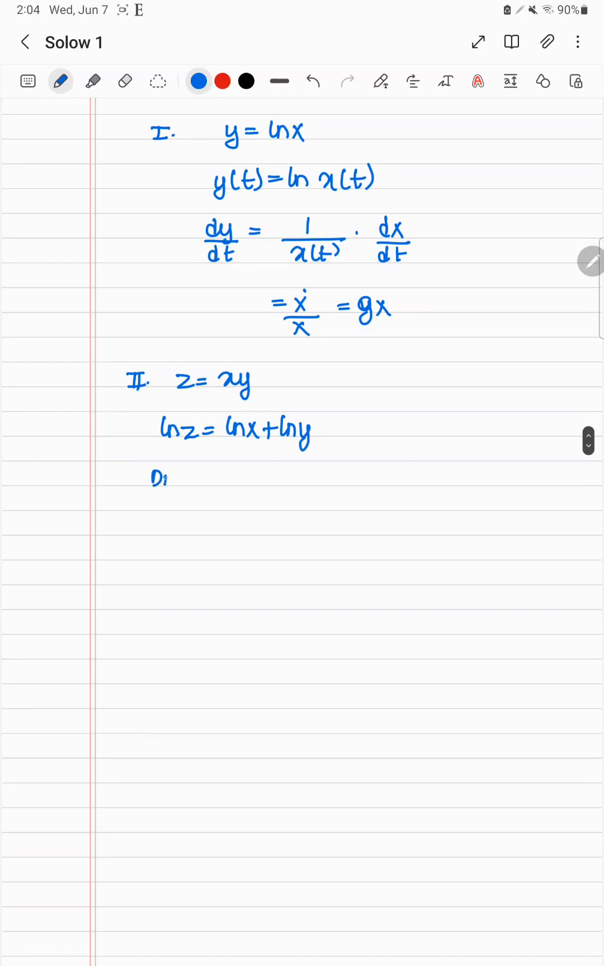
pyautogui.write('Diff wr')
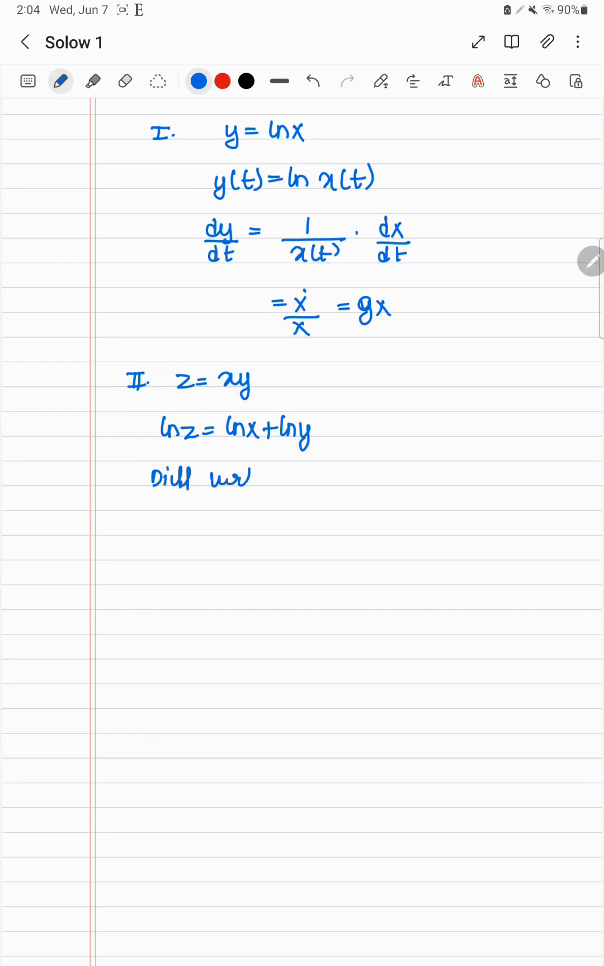
pyautogui.write('wrt t,')
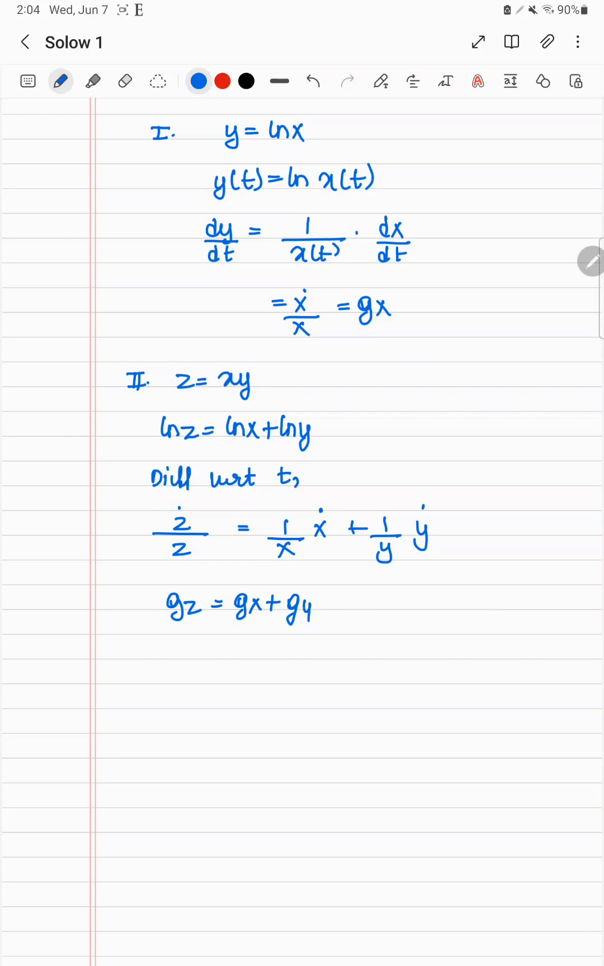
pyautogui.scroll(-3)
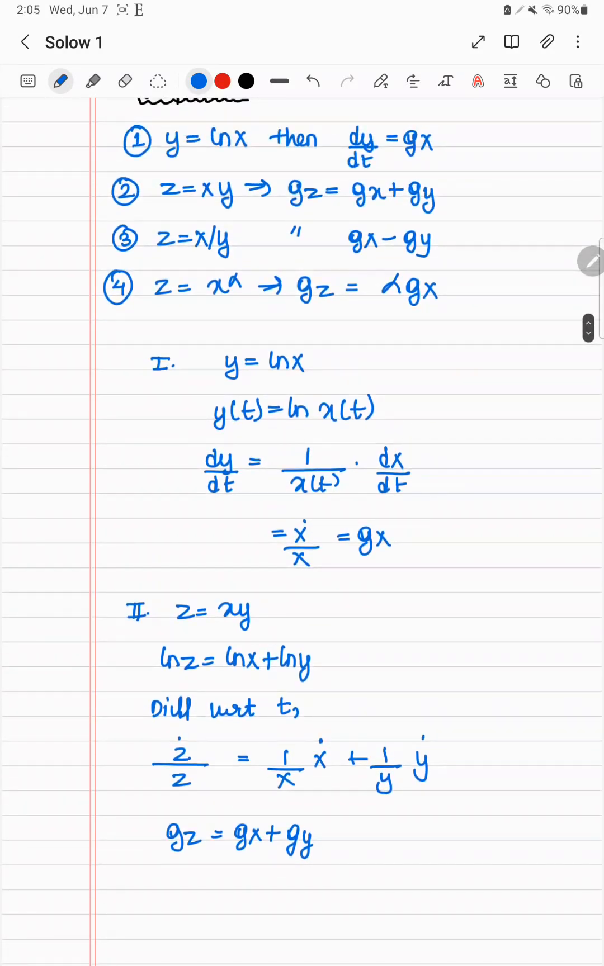
pyautogui.scroll(3)
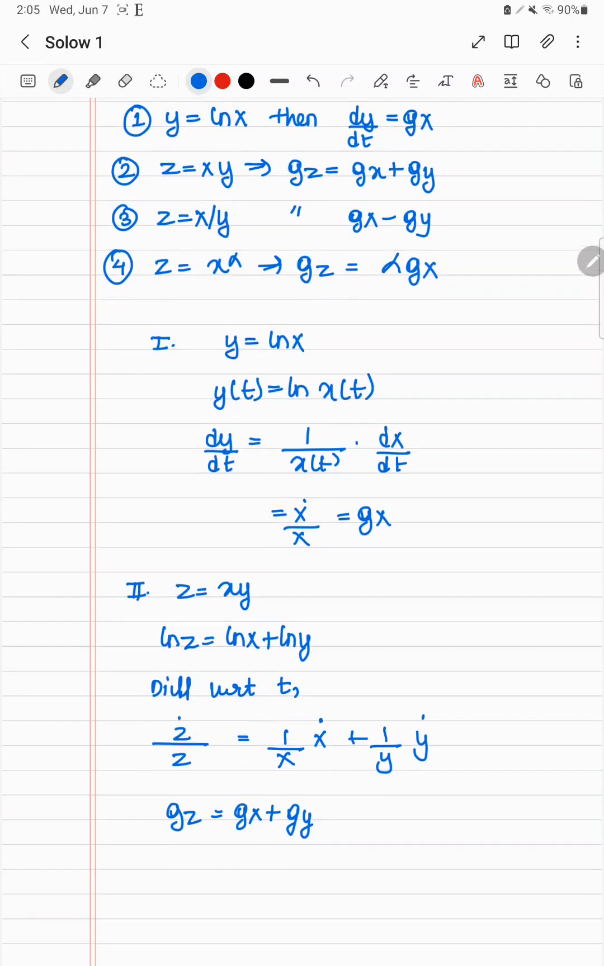
pyautogui.scroll(3)
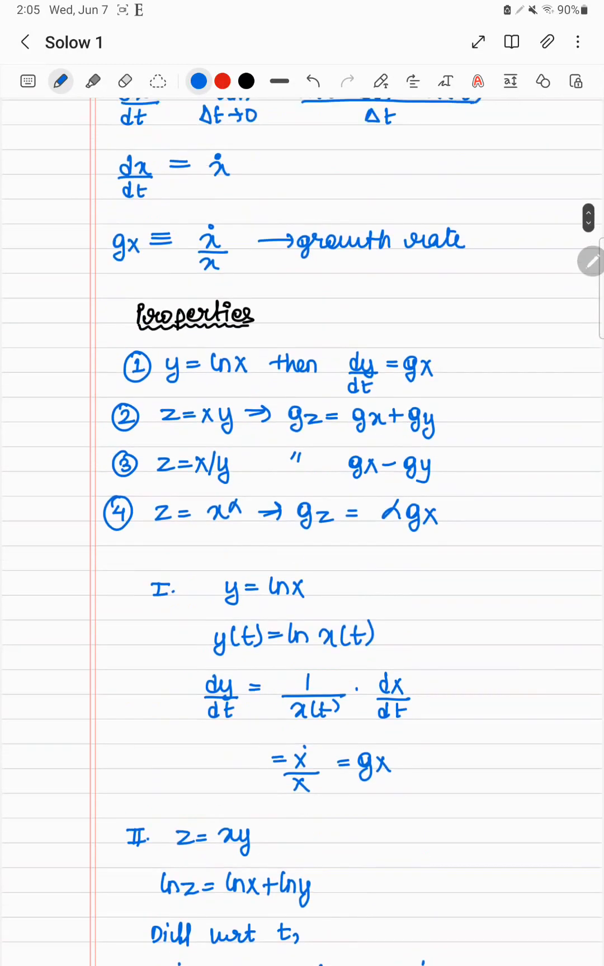
pyautogui.scroll(3)
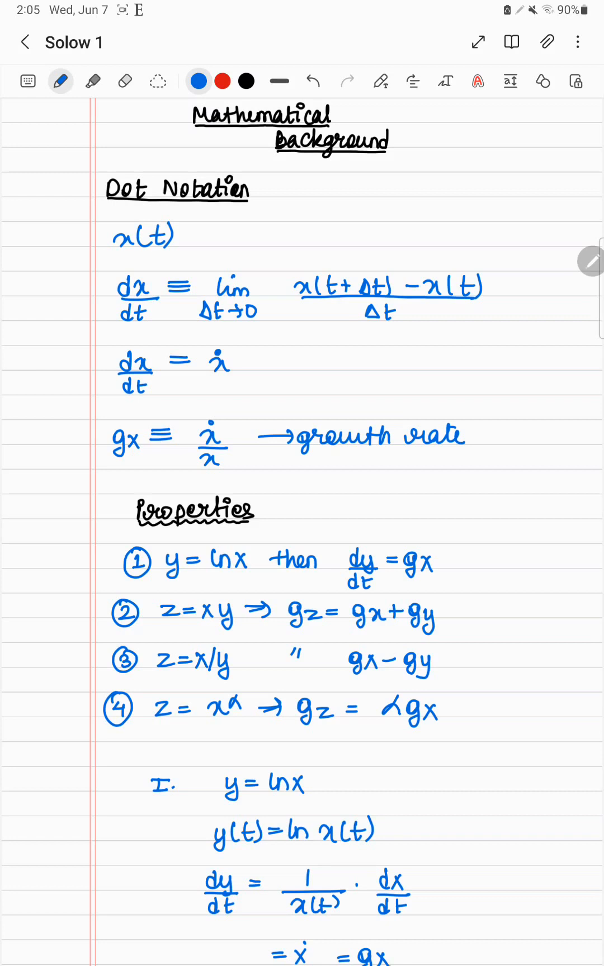
pyautogui.scroll(-3)
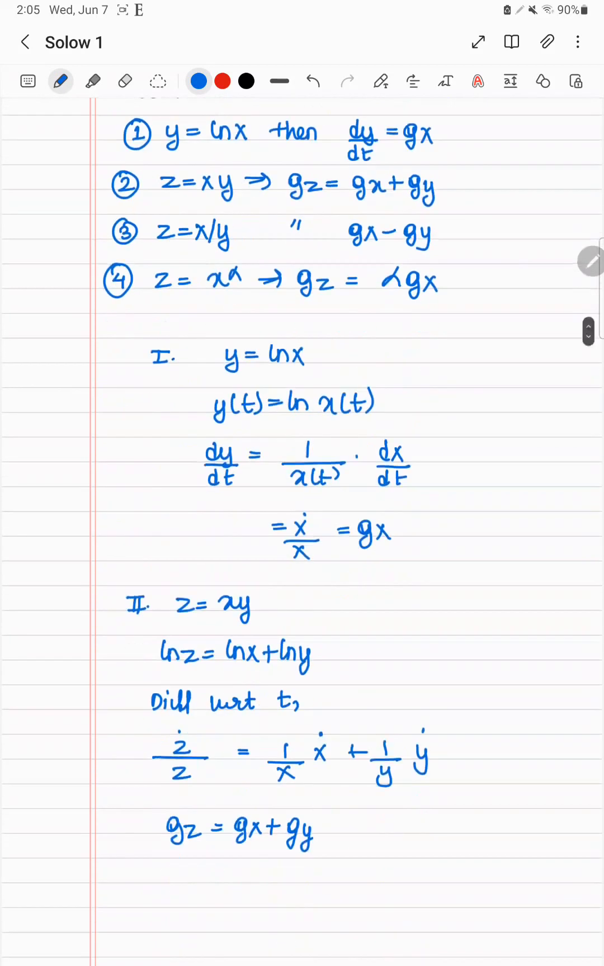
pyautogui.scroll(-3)
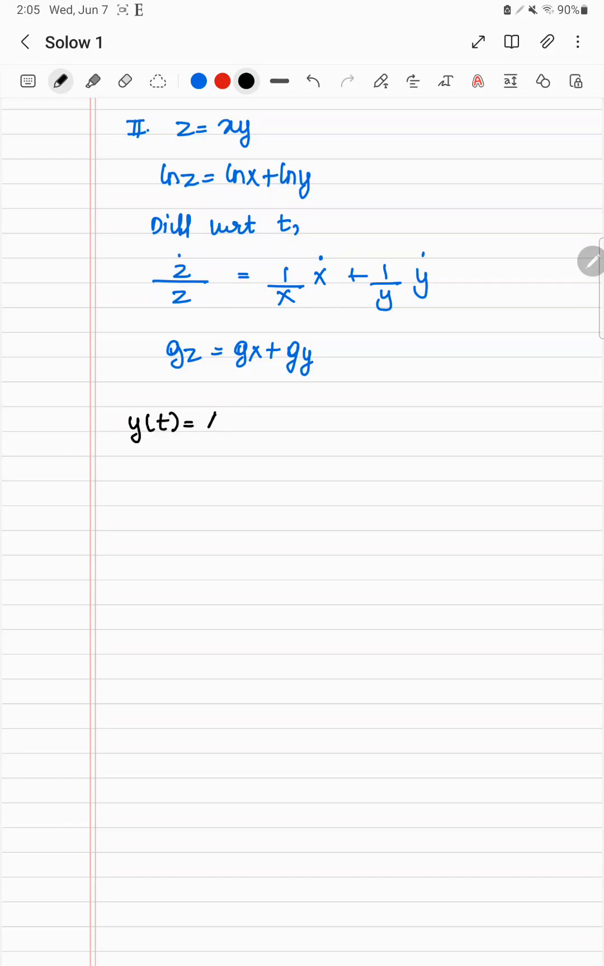
# Write the black exercise y(t) = Ae^gt with 'Find ẏ/y' on the next line.
pyautogui.write('Ae^9t → Exercise')
pyautogui.write('Find ẏ/y.')
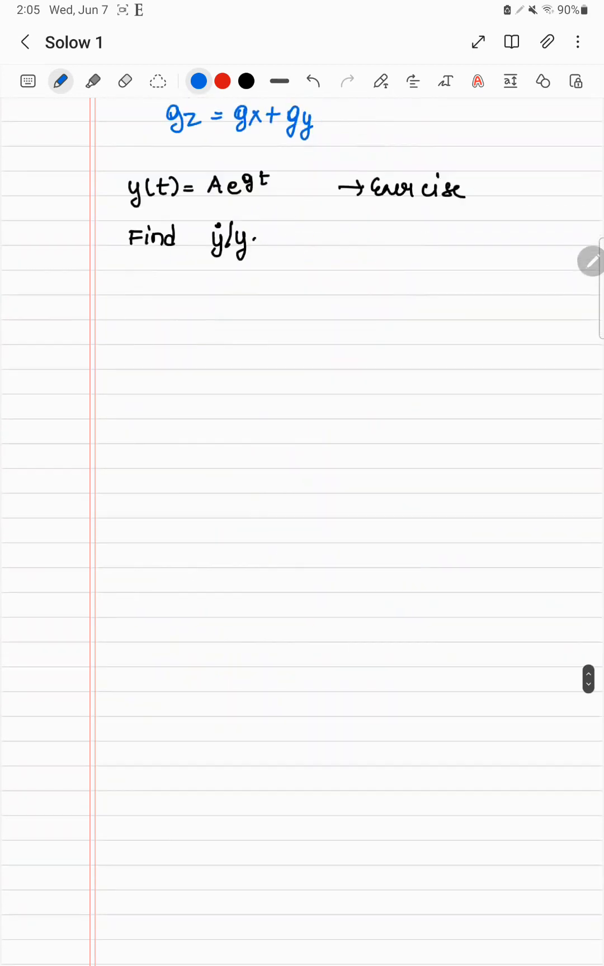
# Write the heading 'Growth Decomposition' in black and underline it.
pyautogui.scroll(3)
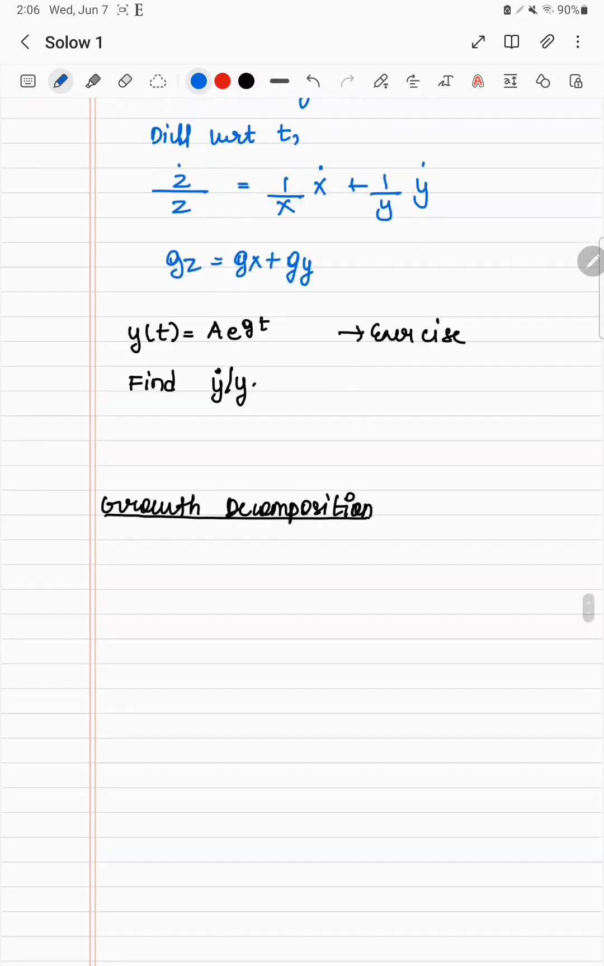
pyautogui.scroll(-3)
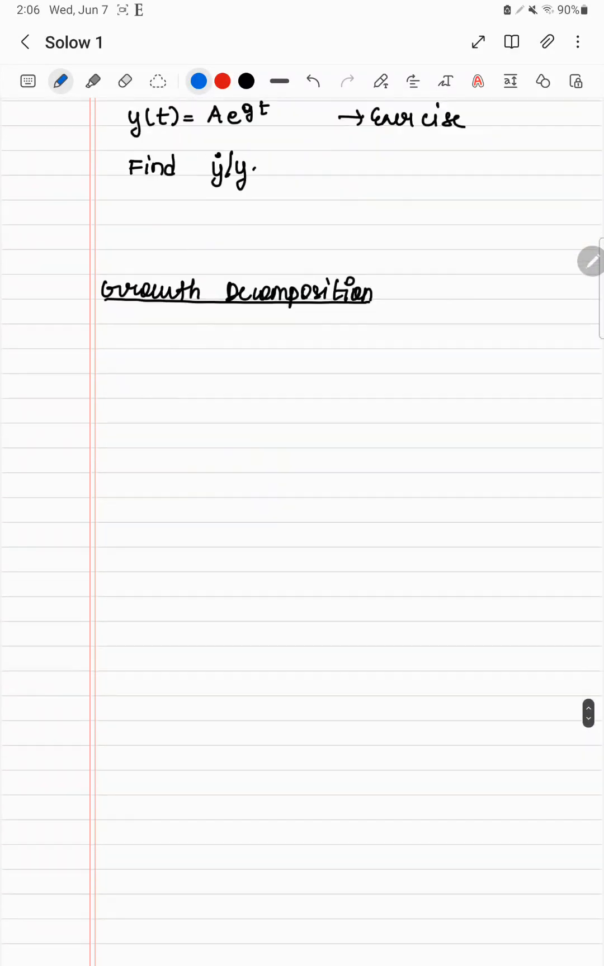
# Write Y = A·F(K,L), gY = gA + εY,K gK + εY,L gL, the elasticity note, and ln Y = ln A + ln F(K,L).
pyautogui.scroll(3)
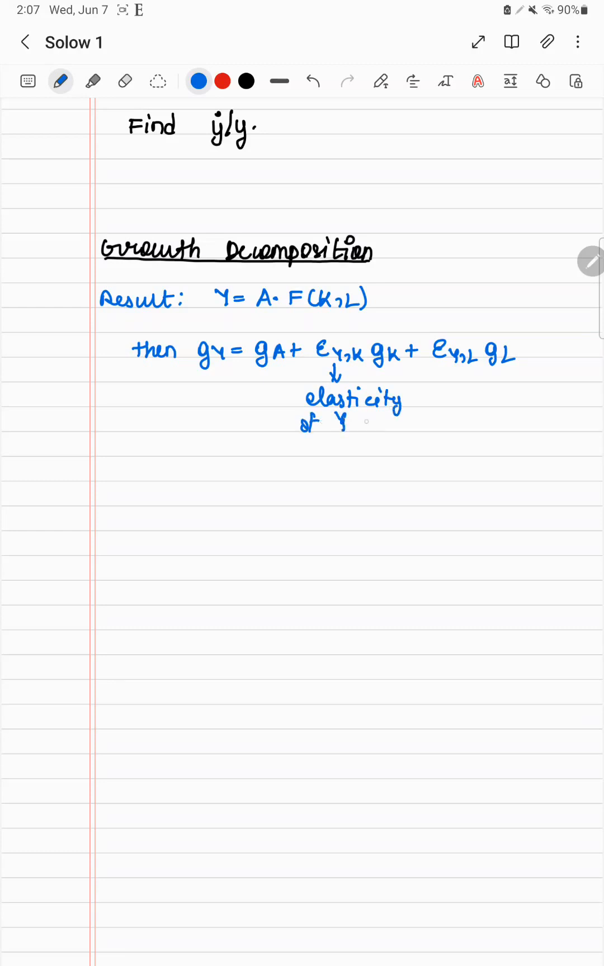
pyautogui.write('wrt V')
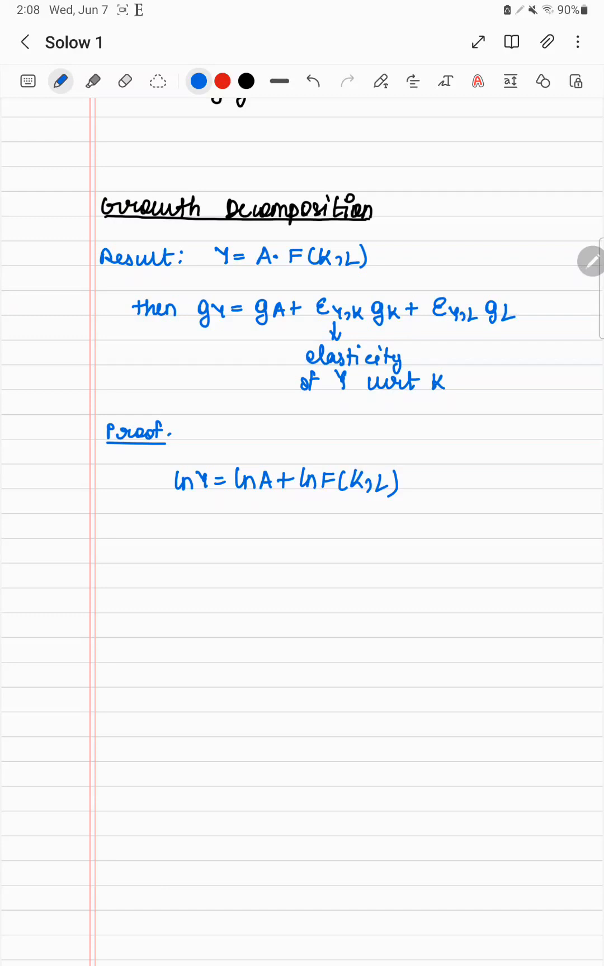
# Write 'Diff wrt t,' then Ẏ/Y = Ȧ/A + (1/F(K,L))[F_K K̇ + F_L L̇].
pyautogui.click(171, 525)
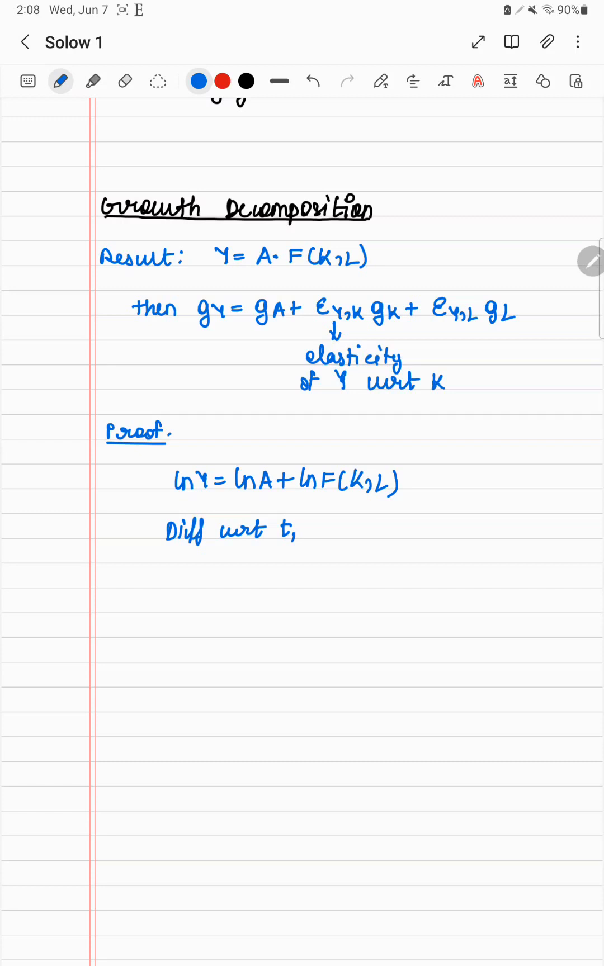
pyautogui.scroll(3)
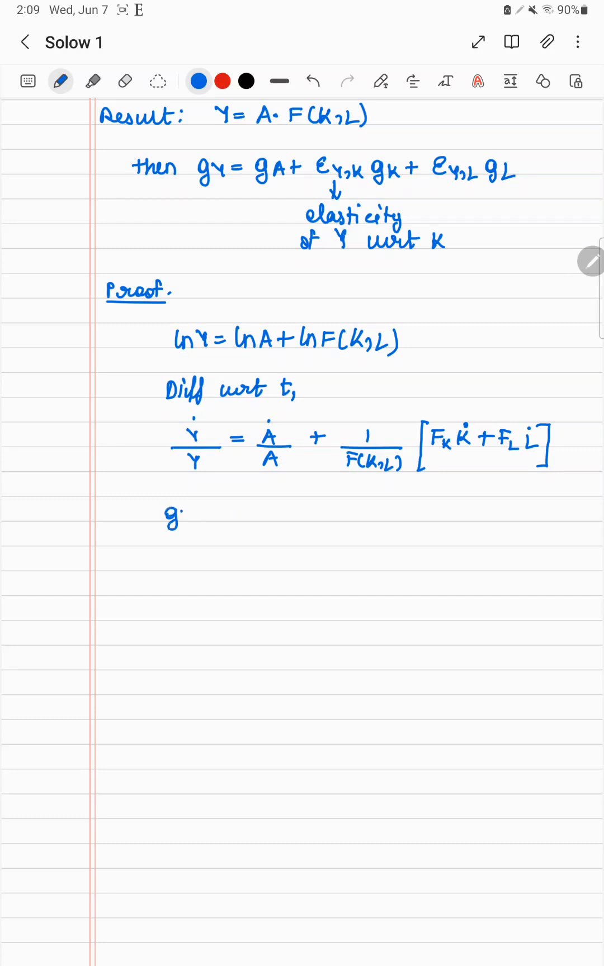
# Start the blue line gY = gA + … below the derivative equation.
pyautogui.write('gy= g')
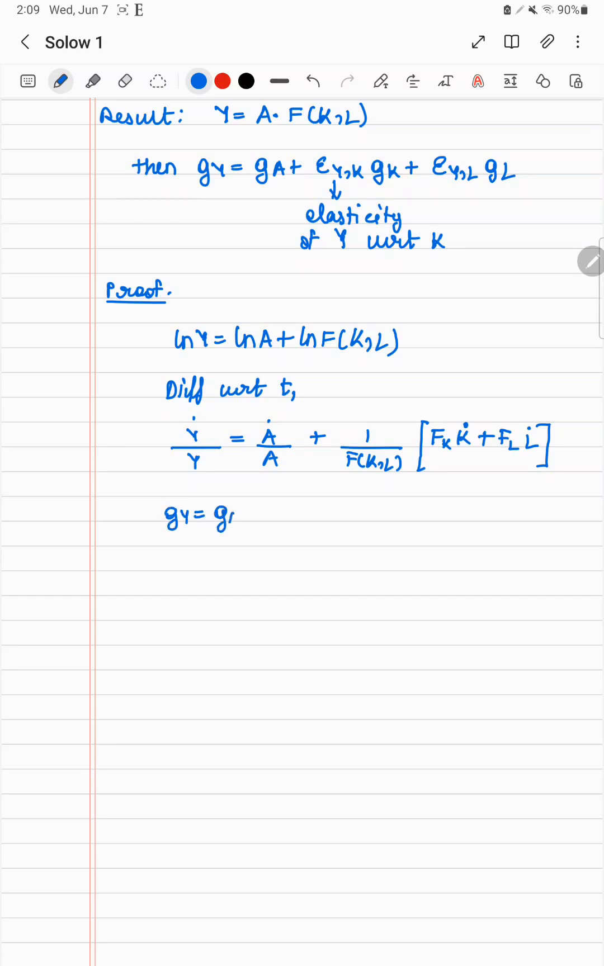
pyautogui.write('gA =')
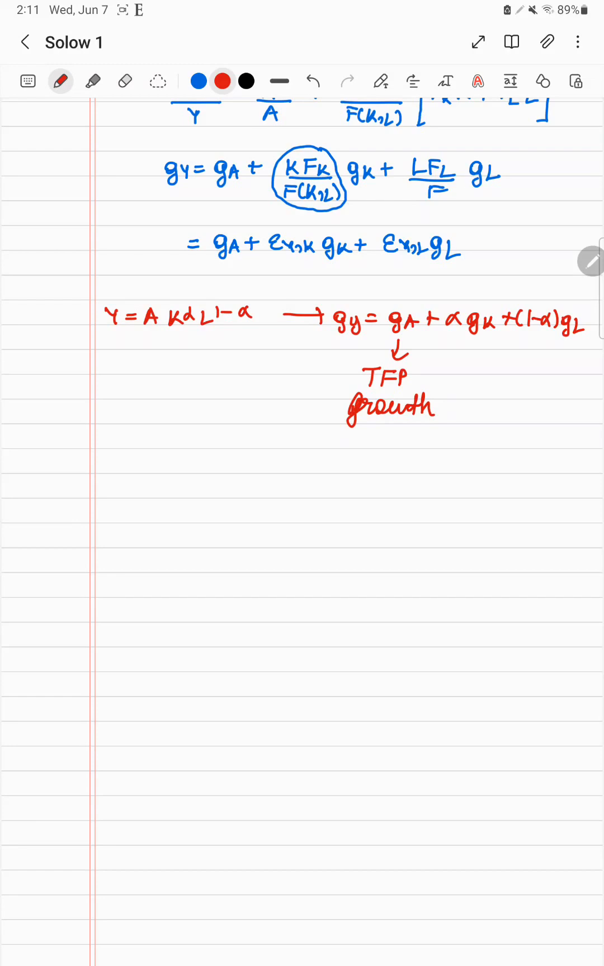
# Write in red Y = AK^α L^(1−α) ⇒ gy = gA + αgK + (1−α)gL, arrowing gA as 'TFP growth'.
pyautogui.scroll(3)
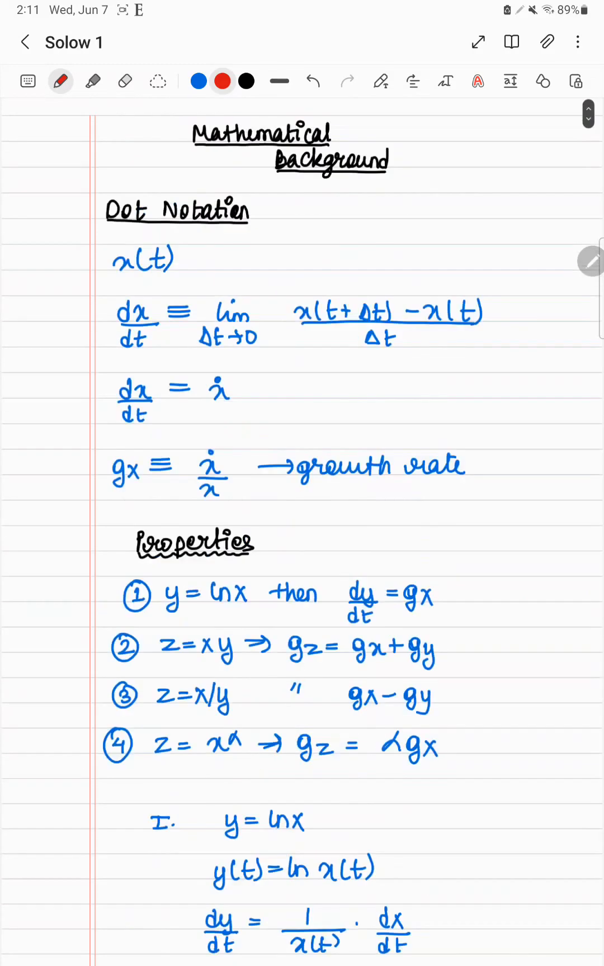
pyautogui.scroll(-3)
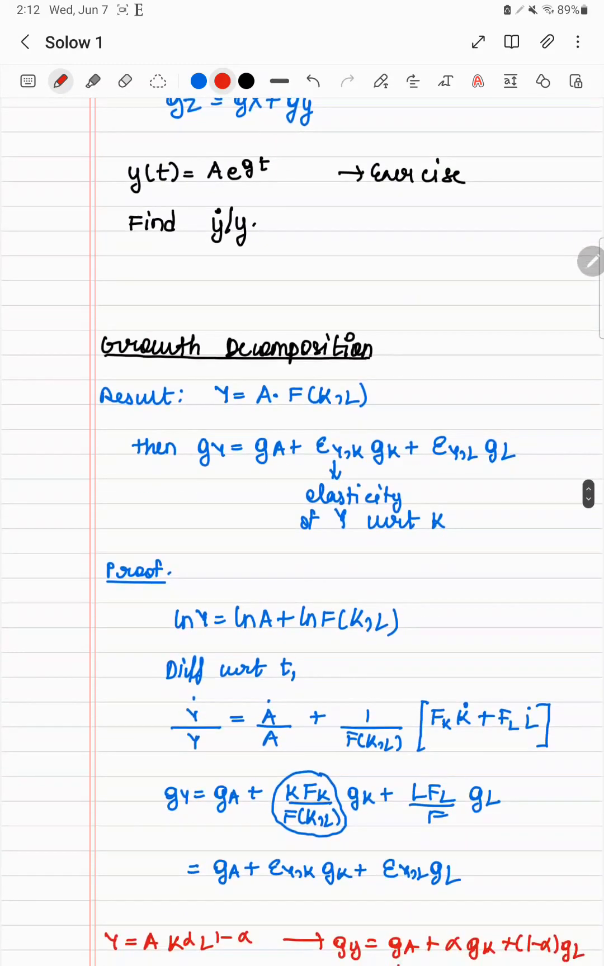